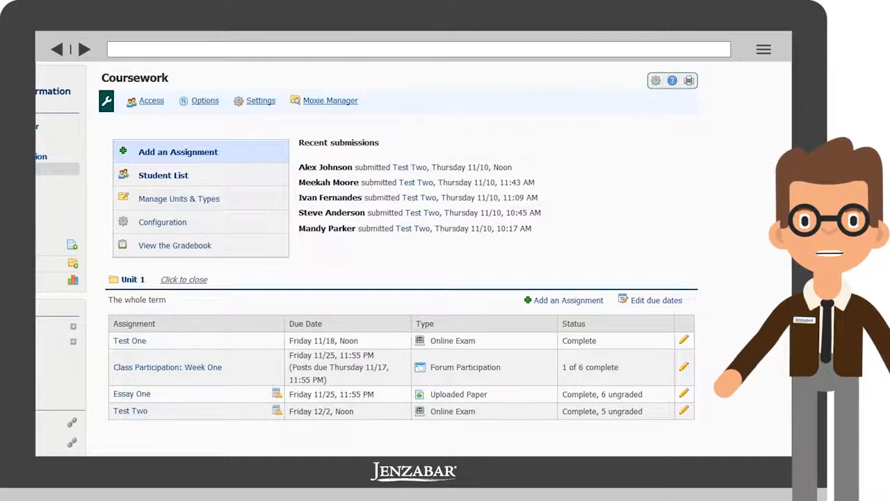
Open the Essay One assignment from the Unit 1 table on the Coursework page
scroll("down", 3)
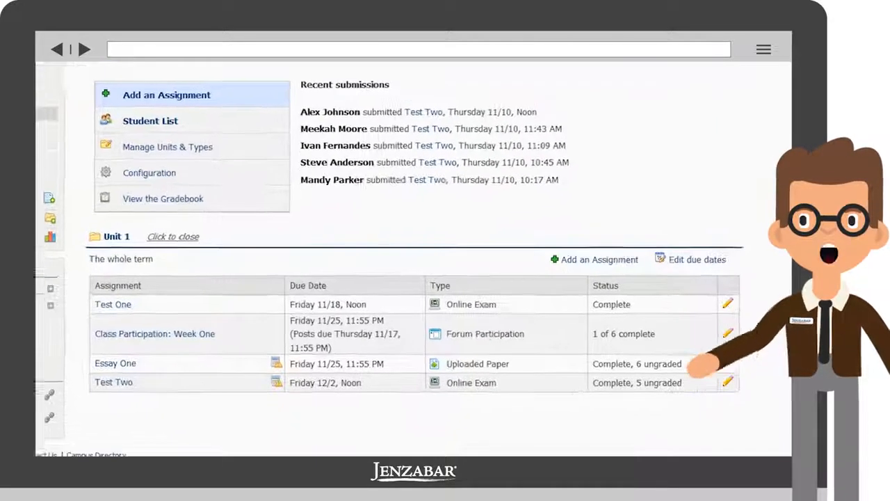
scroll("down", 3)
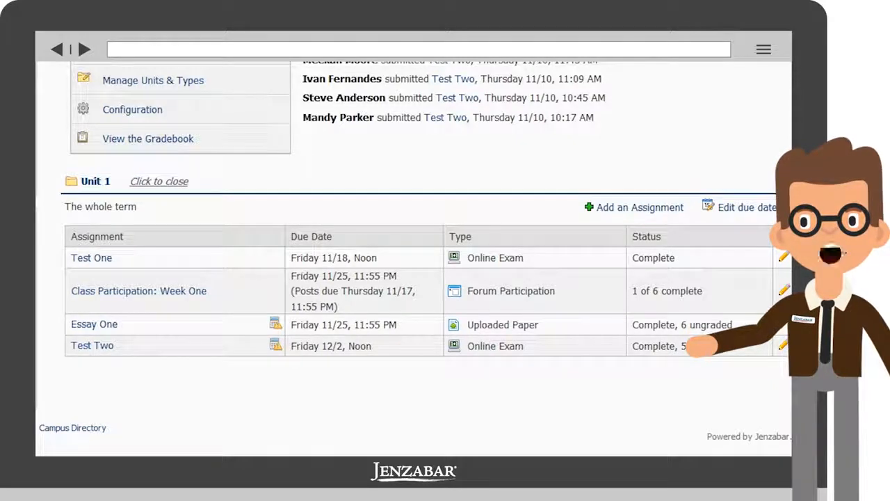
left_click(95, 324)
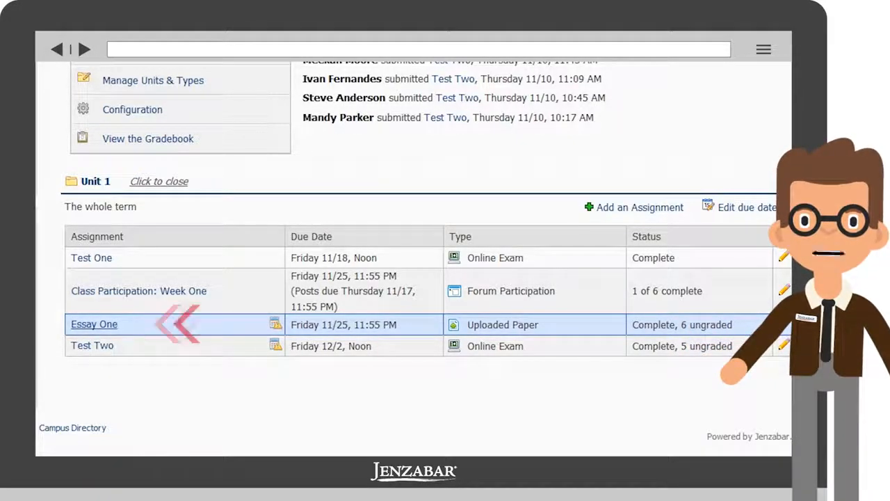
left_click(95, 323)
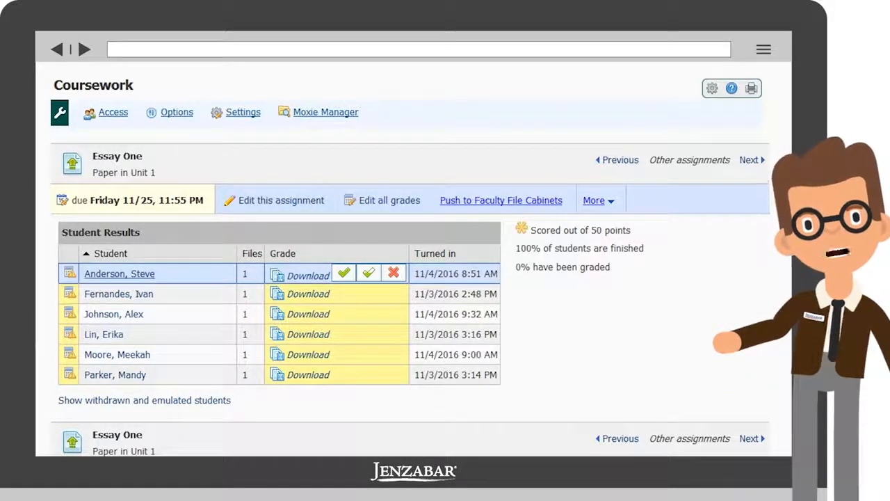
Open the first student's ungraded Essay One paper from Student Results
left_click(119, 272)
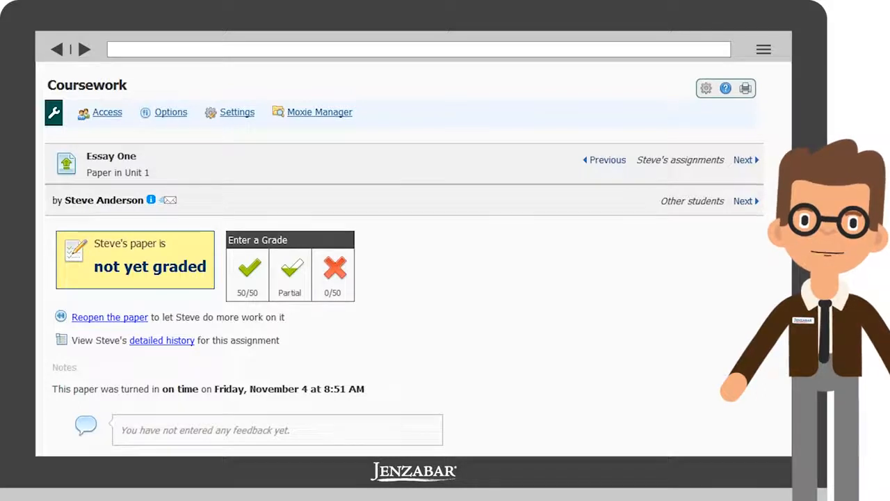
scroll("down", 3)
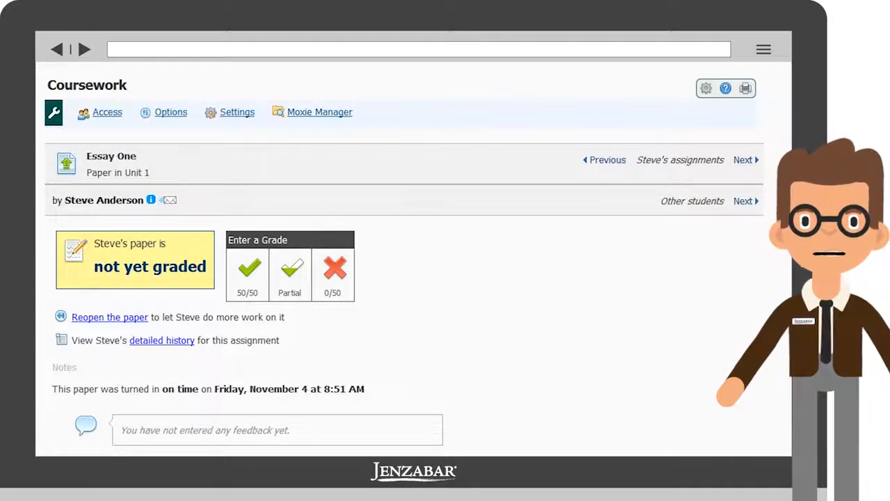
Enter a partial score of 49 and save it as the paper's grade (49/50, A, 98%)
left_click(289, 271)
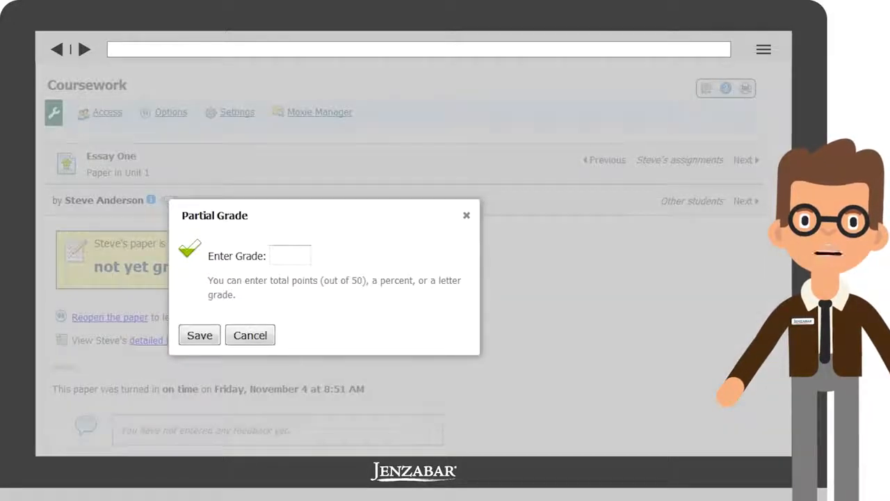
type("49")
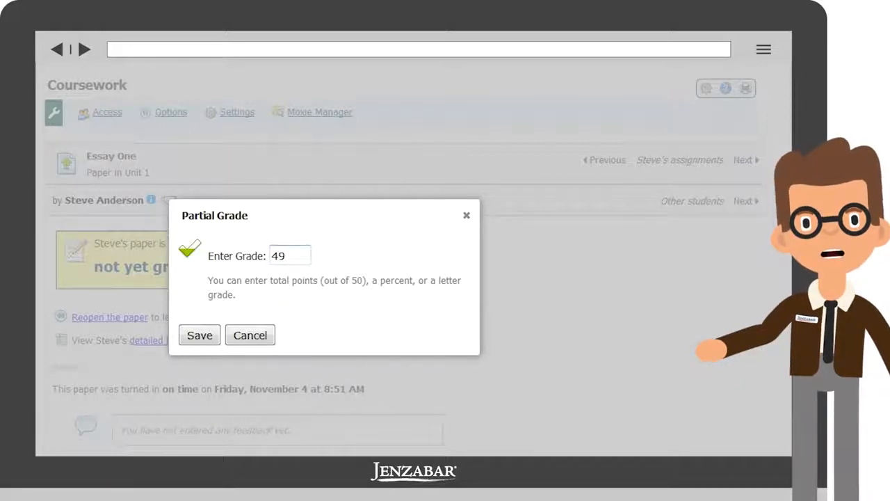
left_click(200, 334)
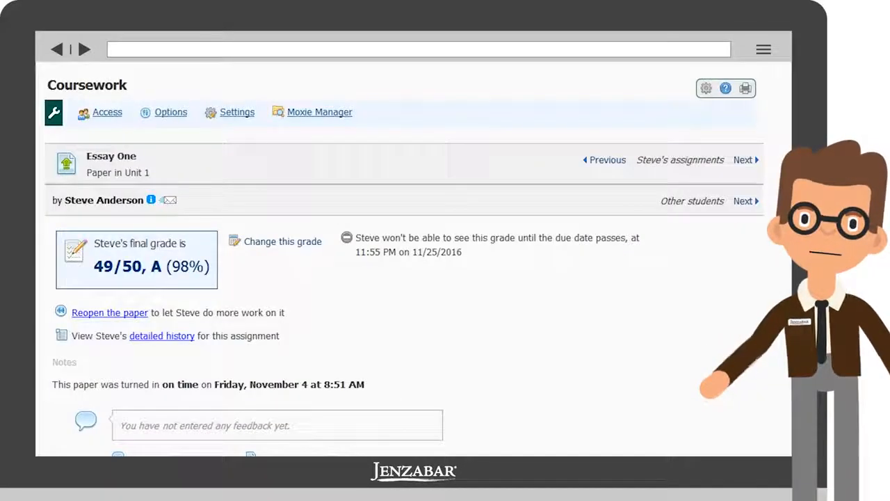
scroll("down", 3)
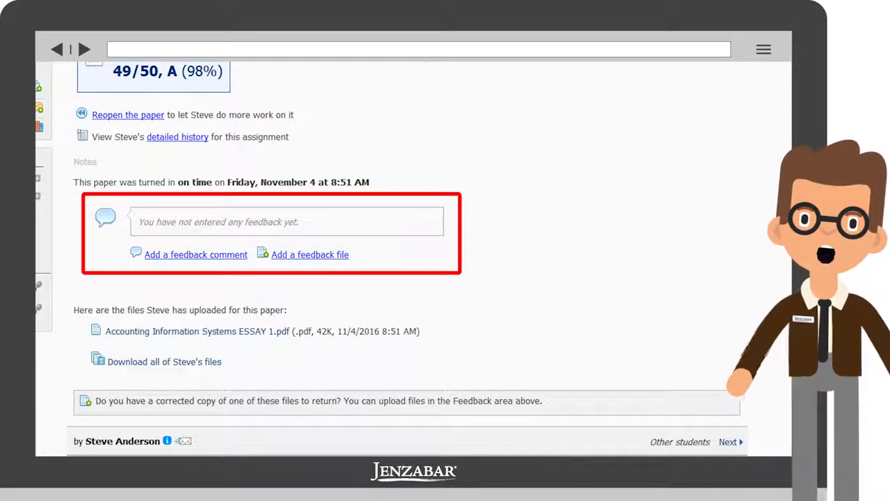
Save the feedback comment "Great job. Look into other types of accounting information systems next time."
left_click(195, 254)
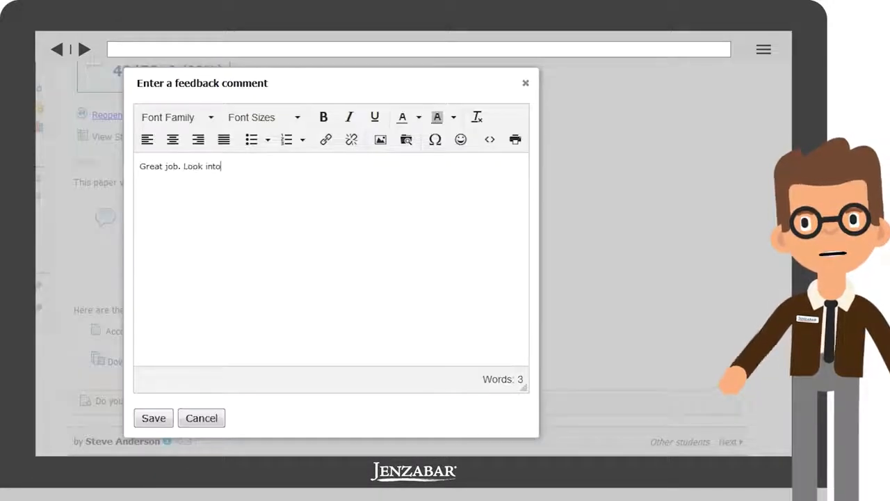
type("other types of accounting information sy")
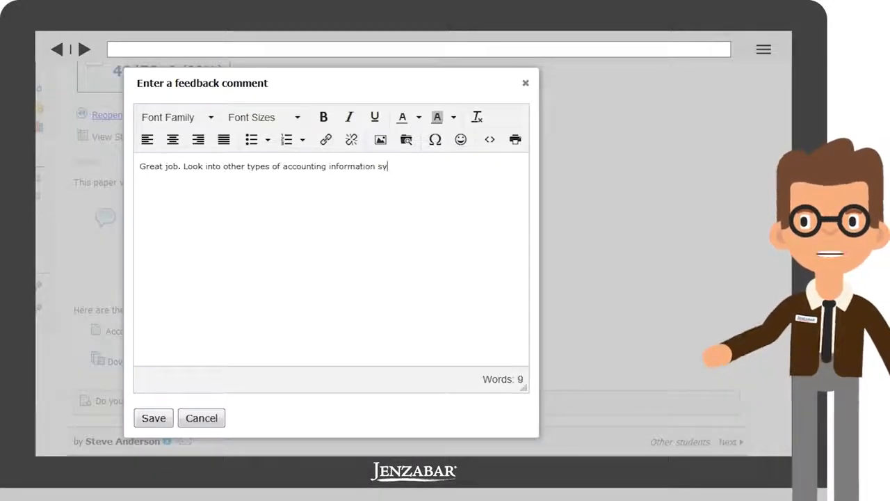
type("stems next time.")
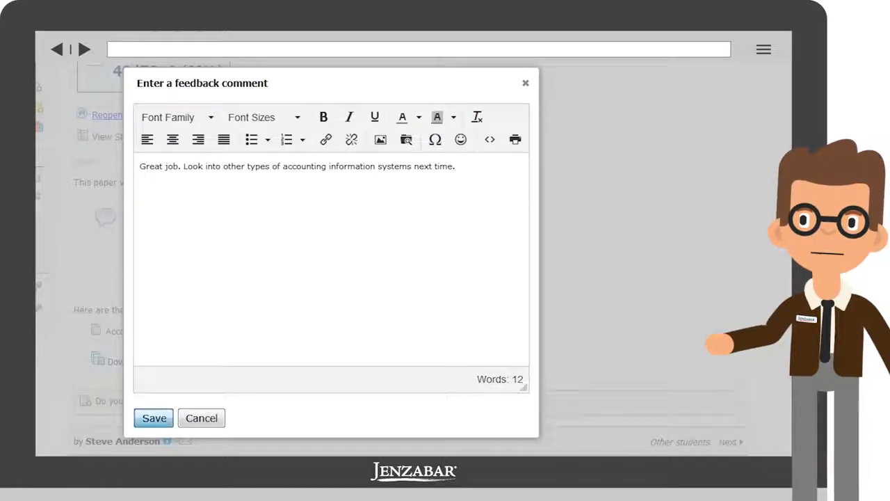
left_click(153, 417)
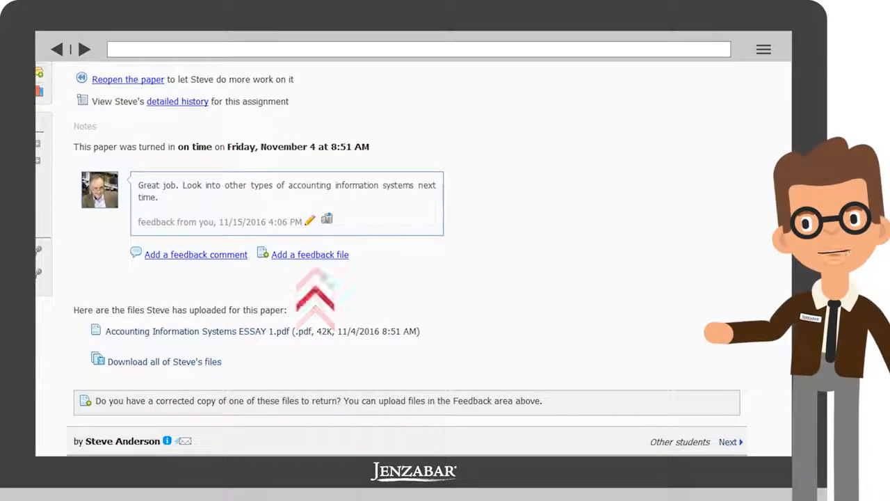
Upload the corrected essay PDF from the Desktop as a feedback file and save it
left_click(308, 255)
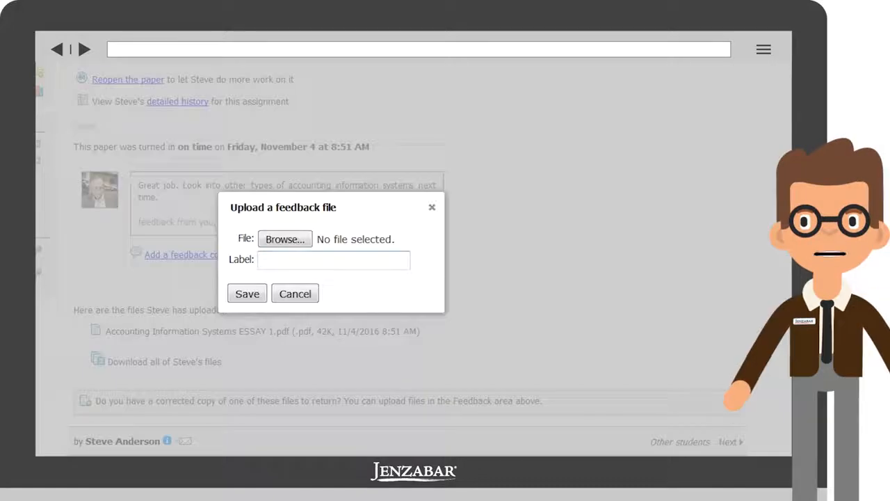
left_click(284, 239)
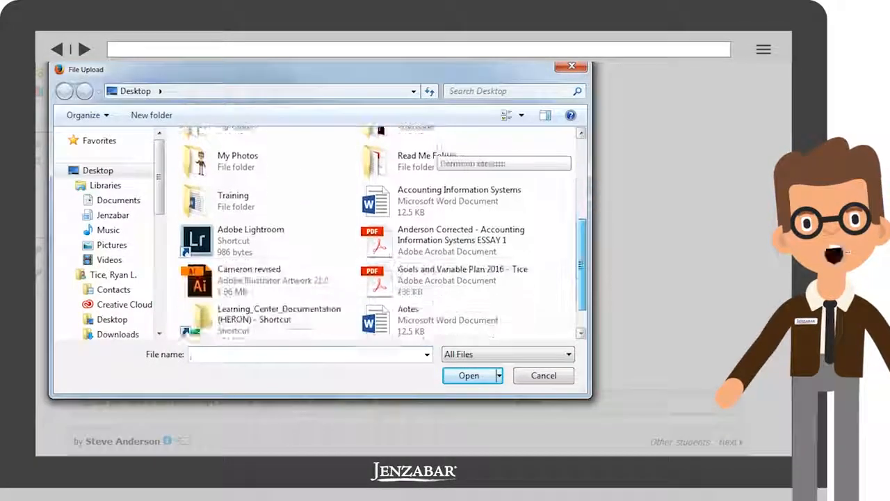
left_click(467, 375)
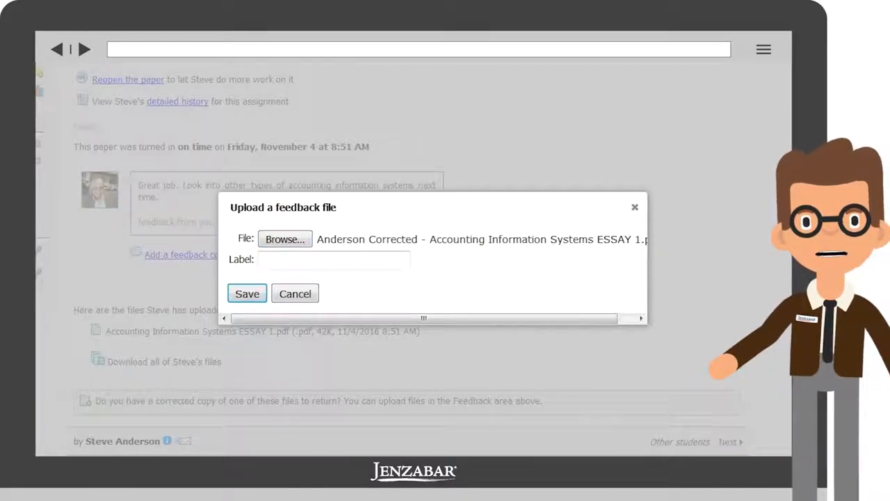
left_click(248, 292)
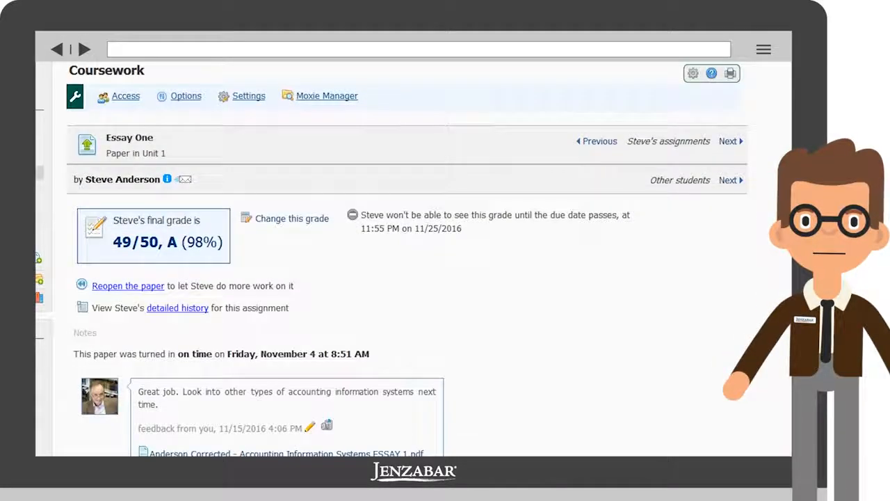